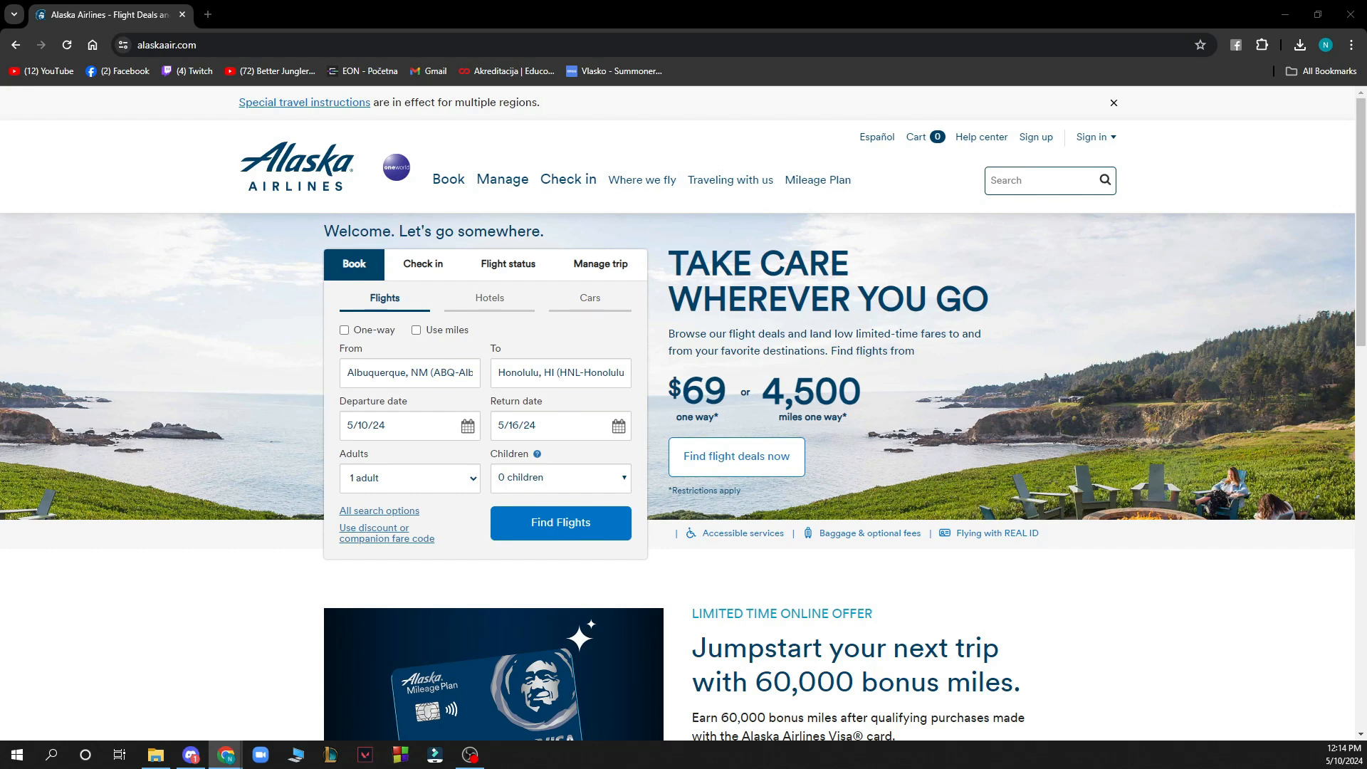
{"action": "left_click", "coordinate": [1113, 103]}
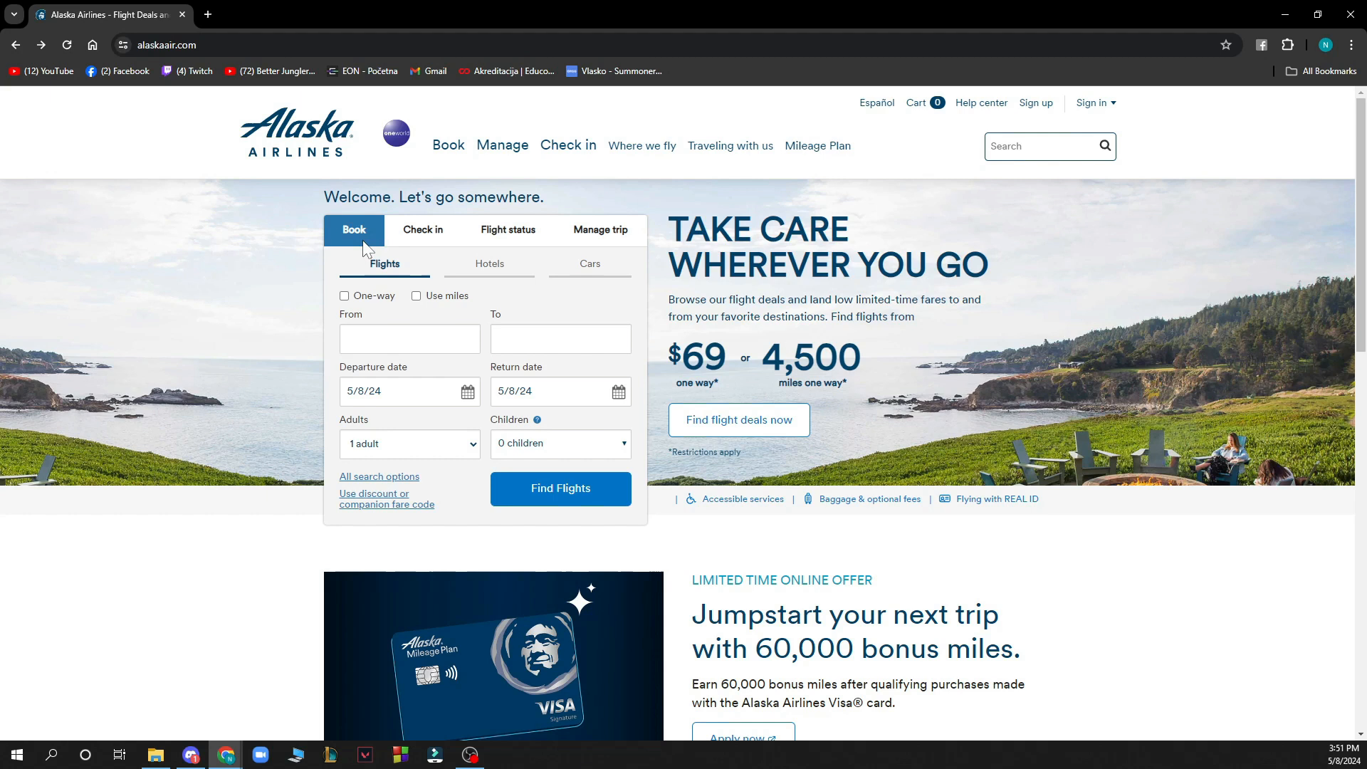
{"action": "left_click", "coordinate": [423, 229]}
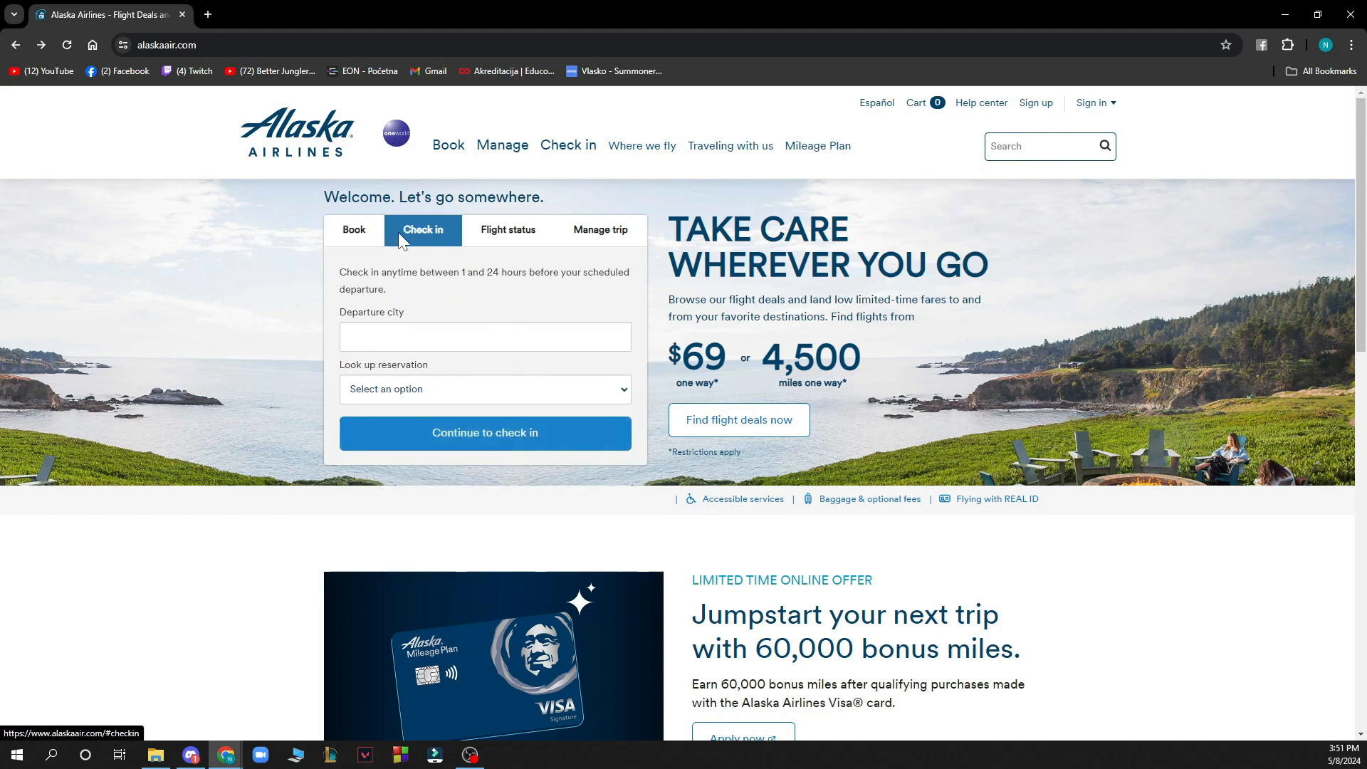
{"action": "mouse_move", "coordinate": [506, 230]}
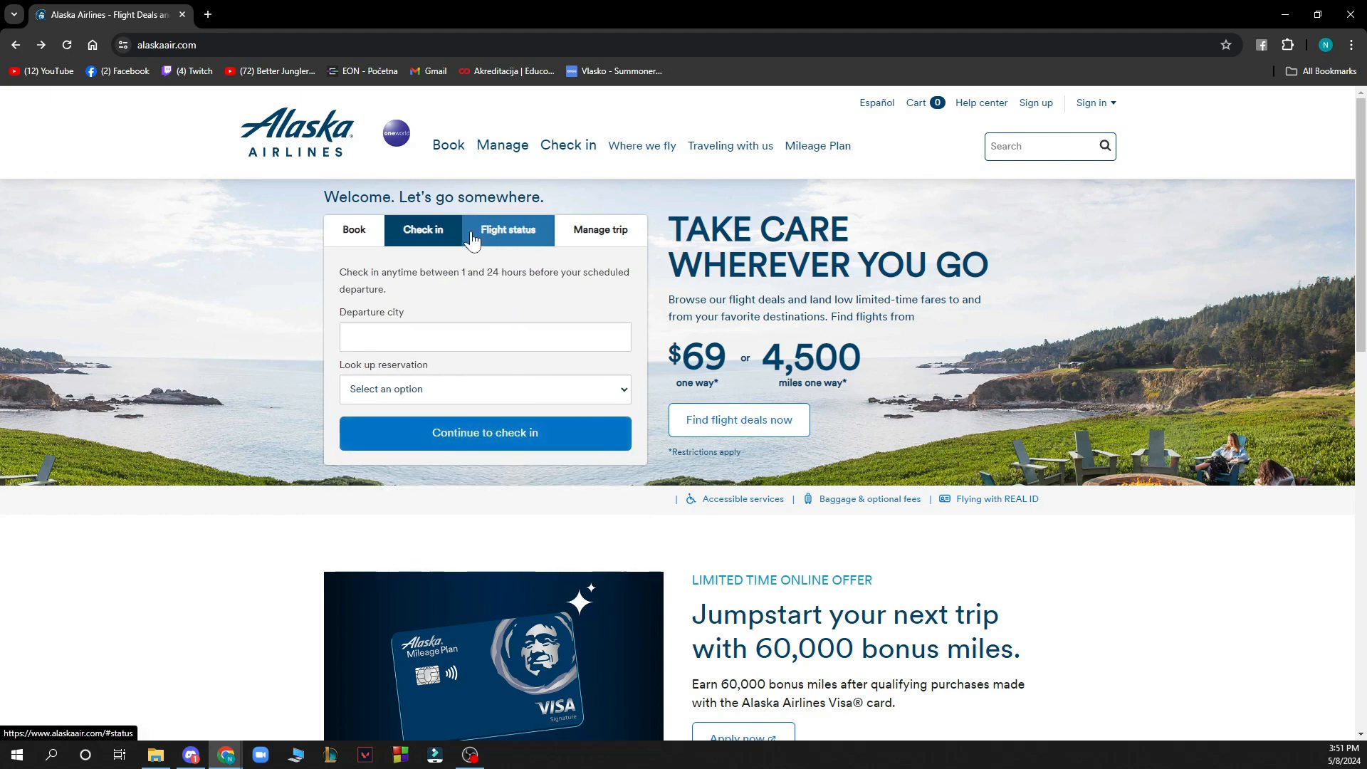
{"action": "left_click", "coordinate": [507, 229]}
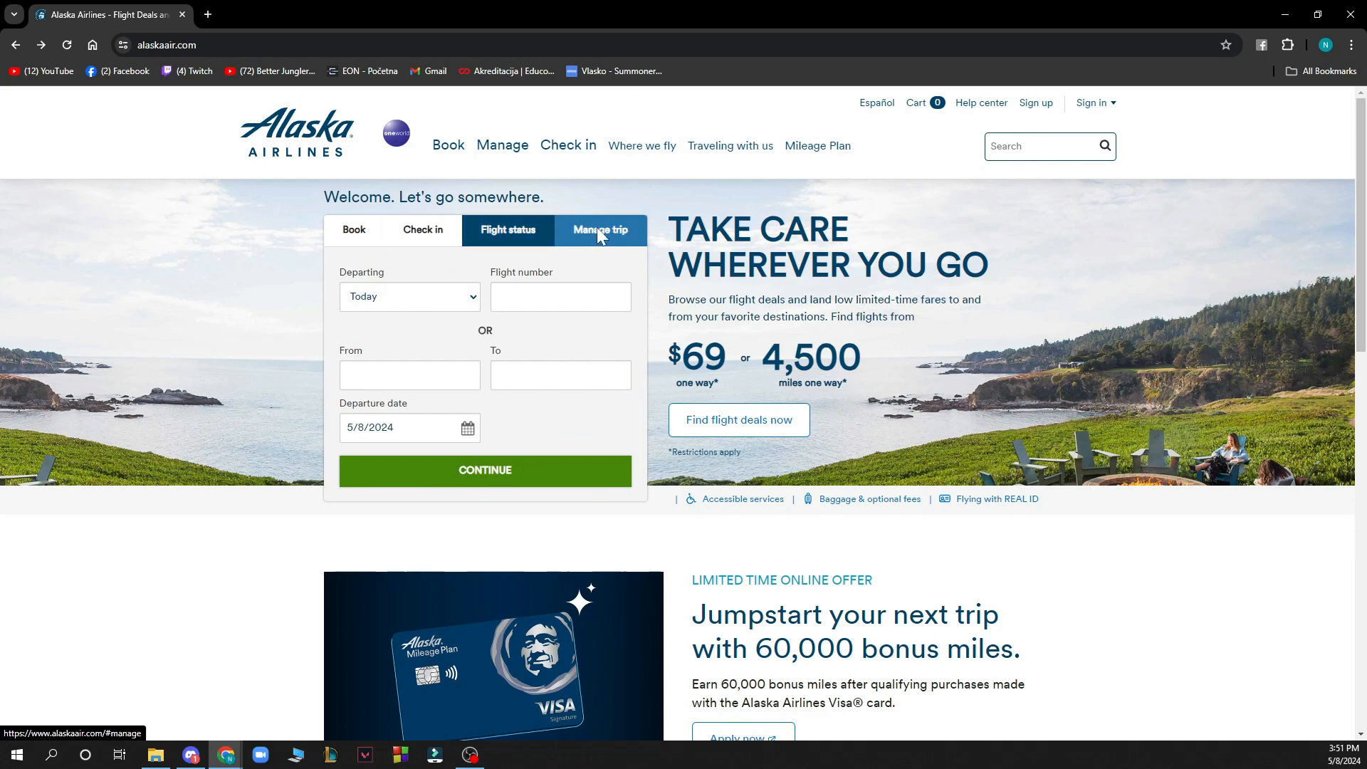
{"action": "left_click", "coordinate": [600, 229]}
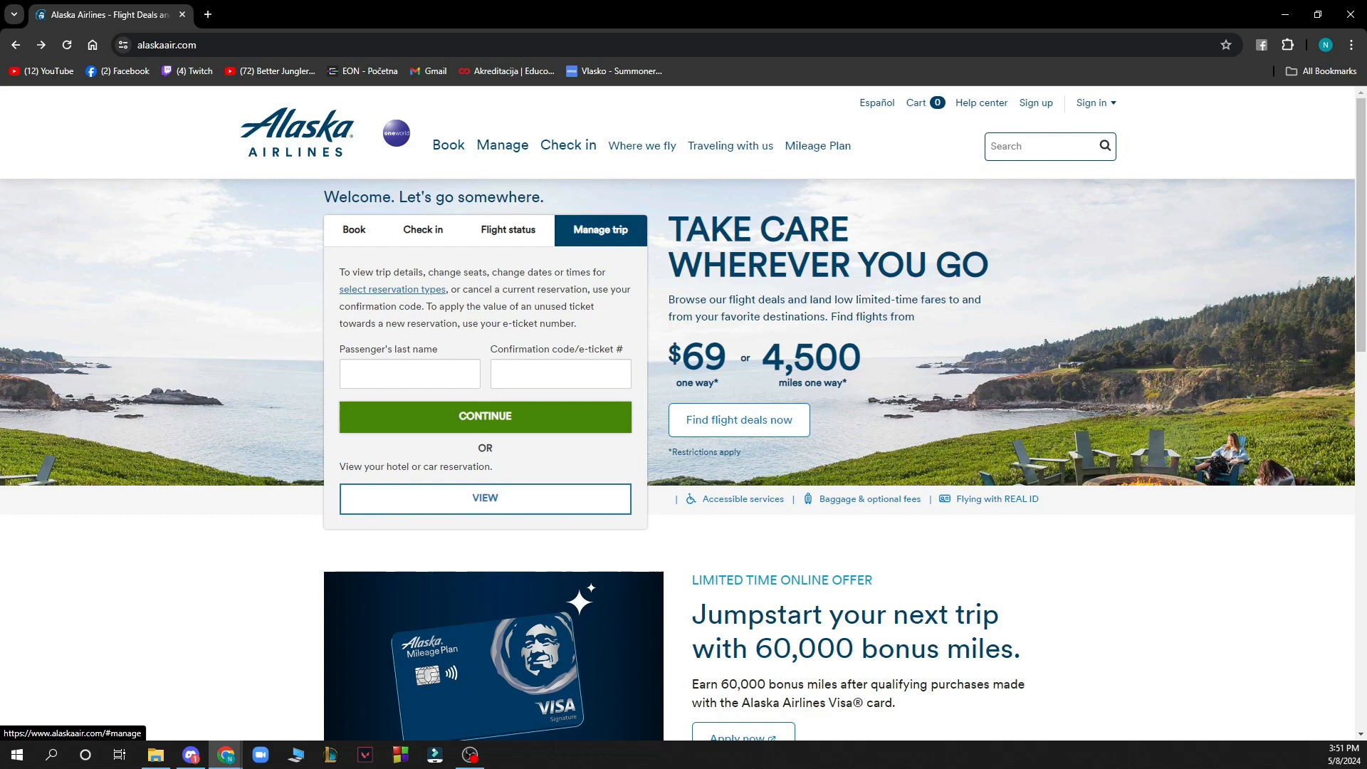
{"action": "left_click", "coordinate": [353, 229]}
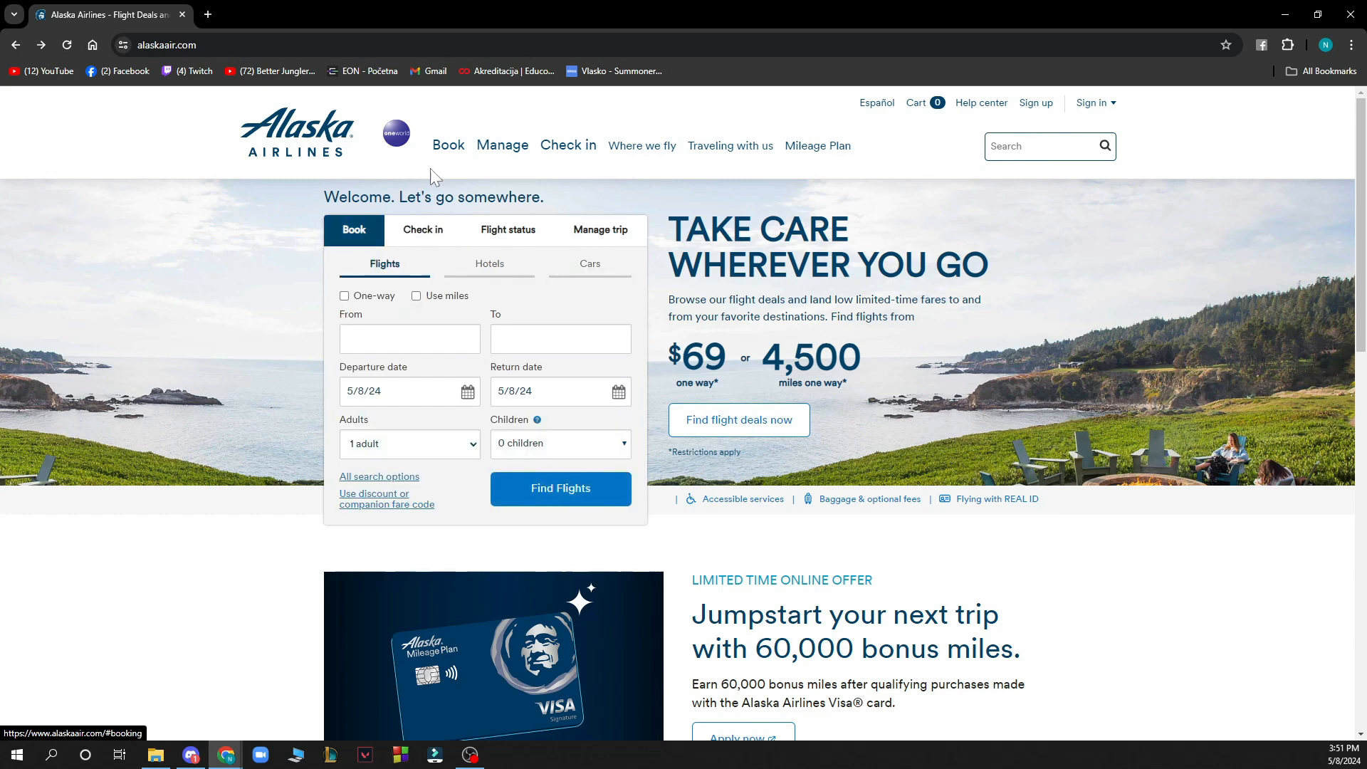
{"action": "mouse_move", "coordinate": [447, 159]}
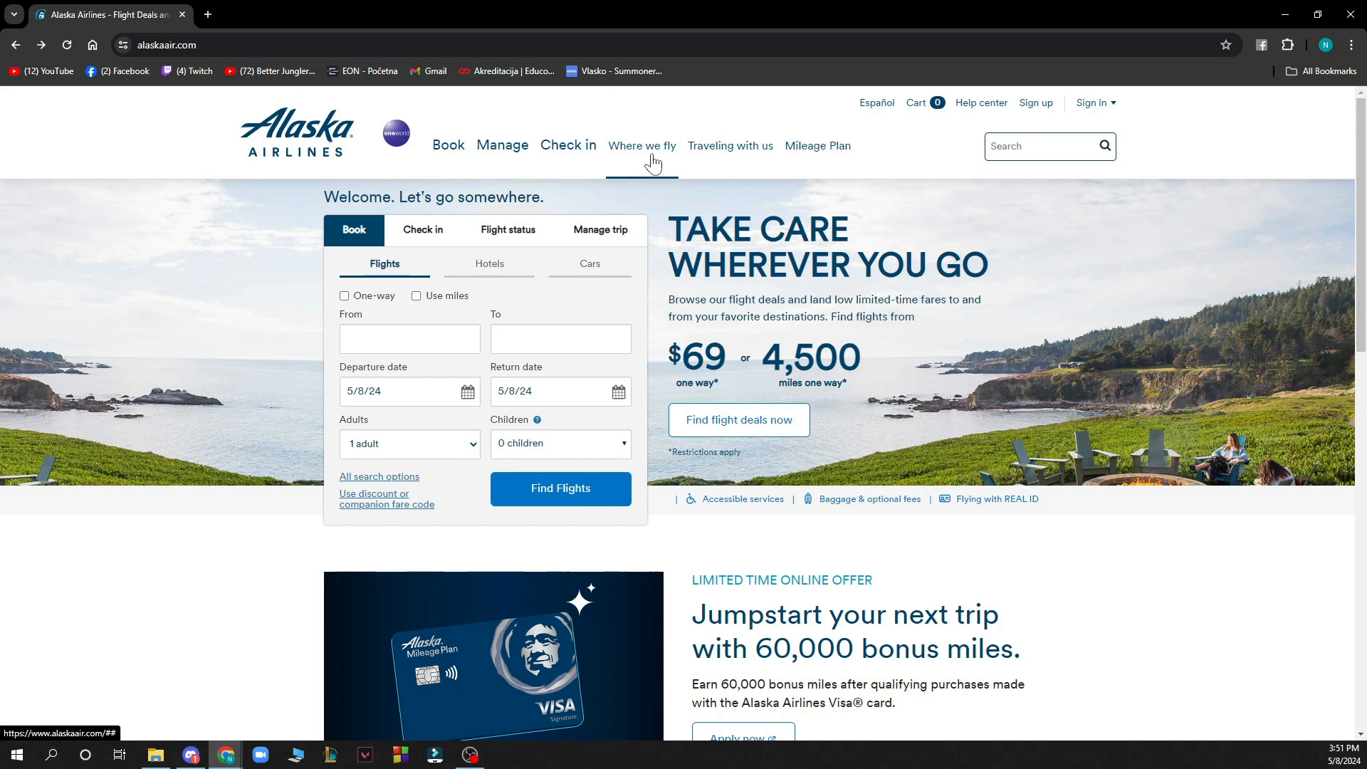
{"action": "mouse_move", "coordinate": [730, 146]}
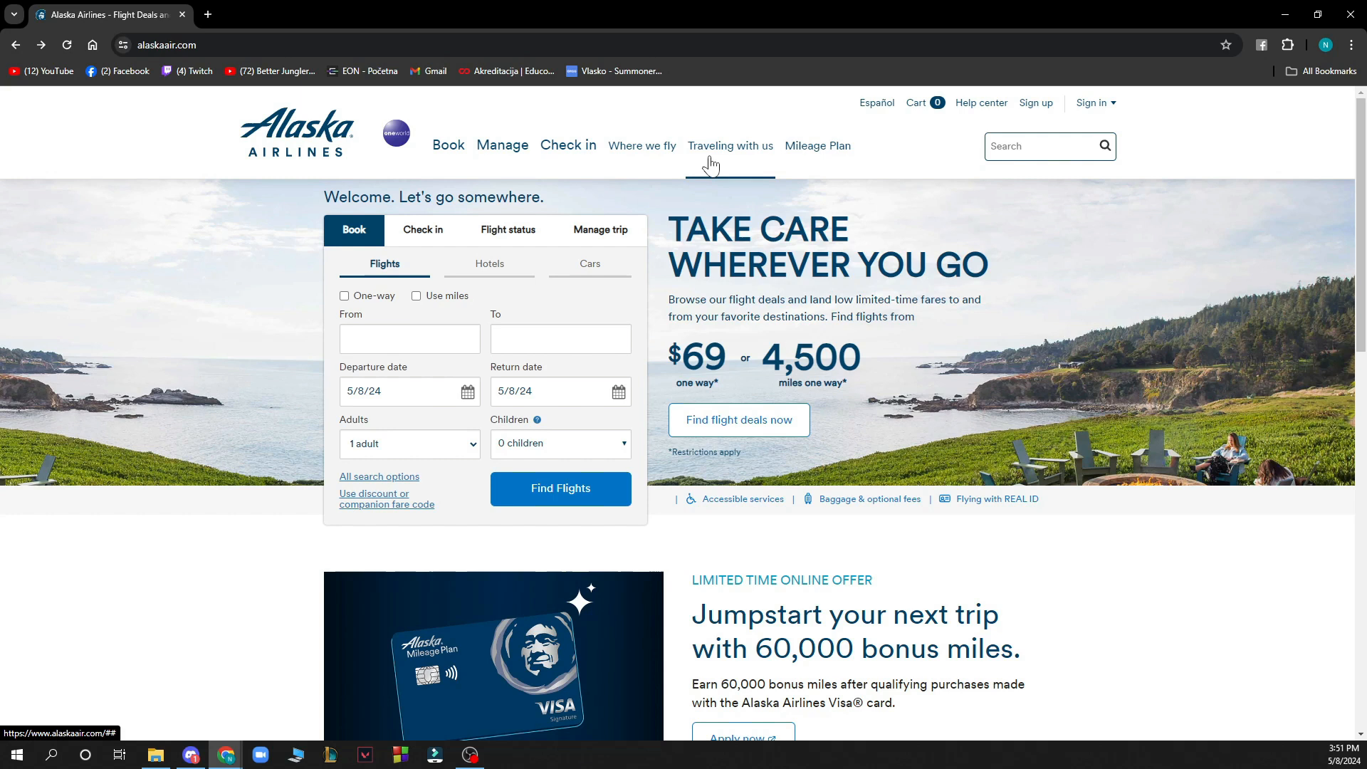
{"action": "mouse_move", "coordinate": [817, 145]}
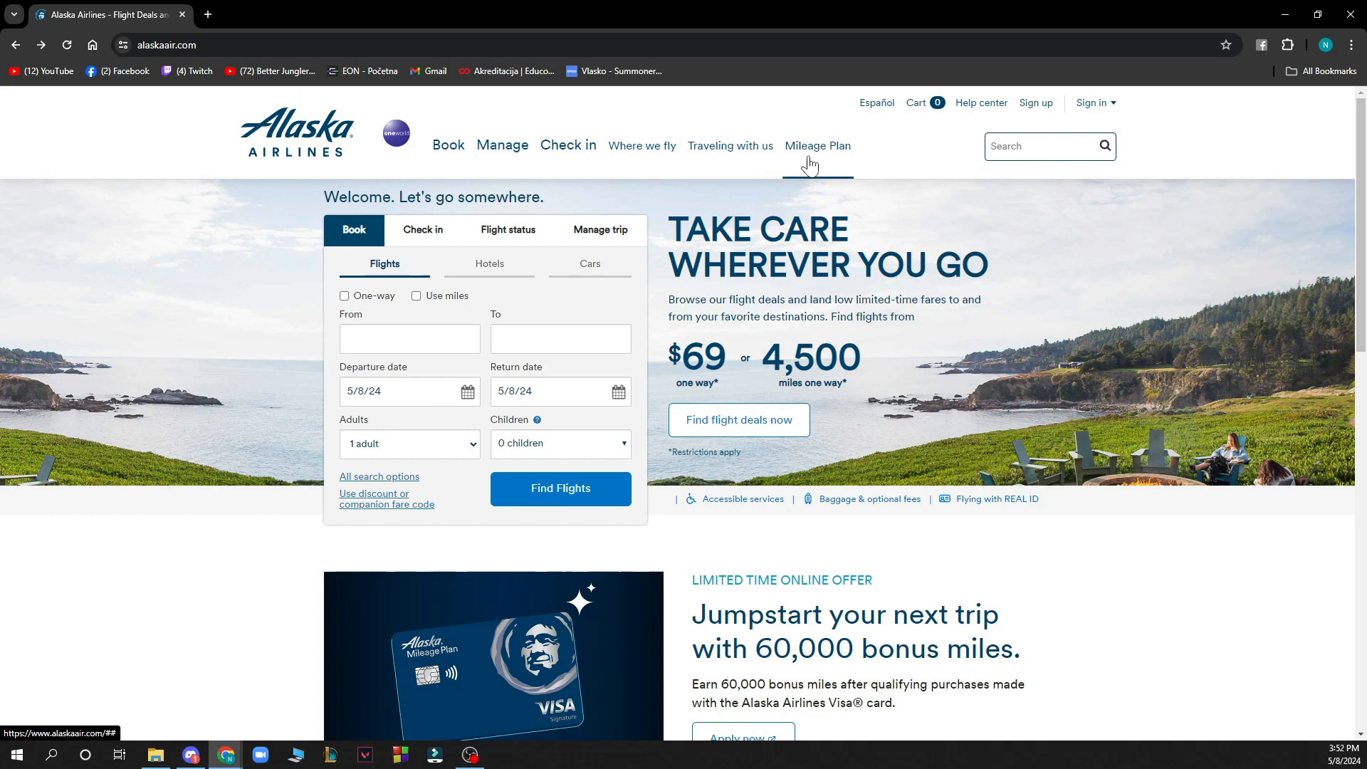
{"action": "mouse_move", "coordinate": [1063, 170]}
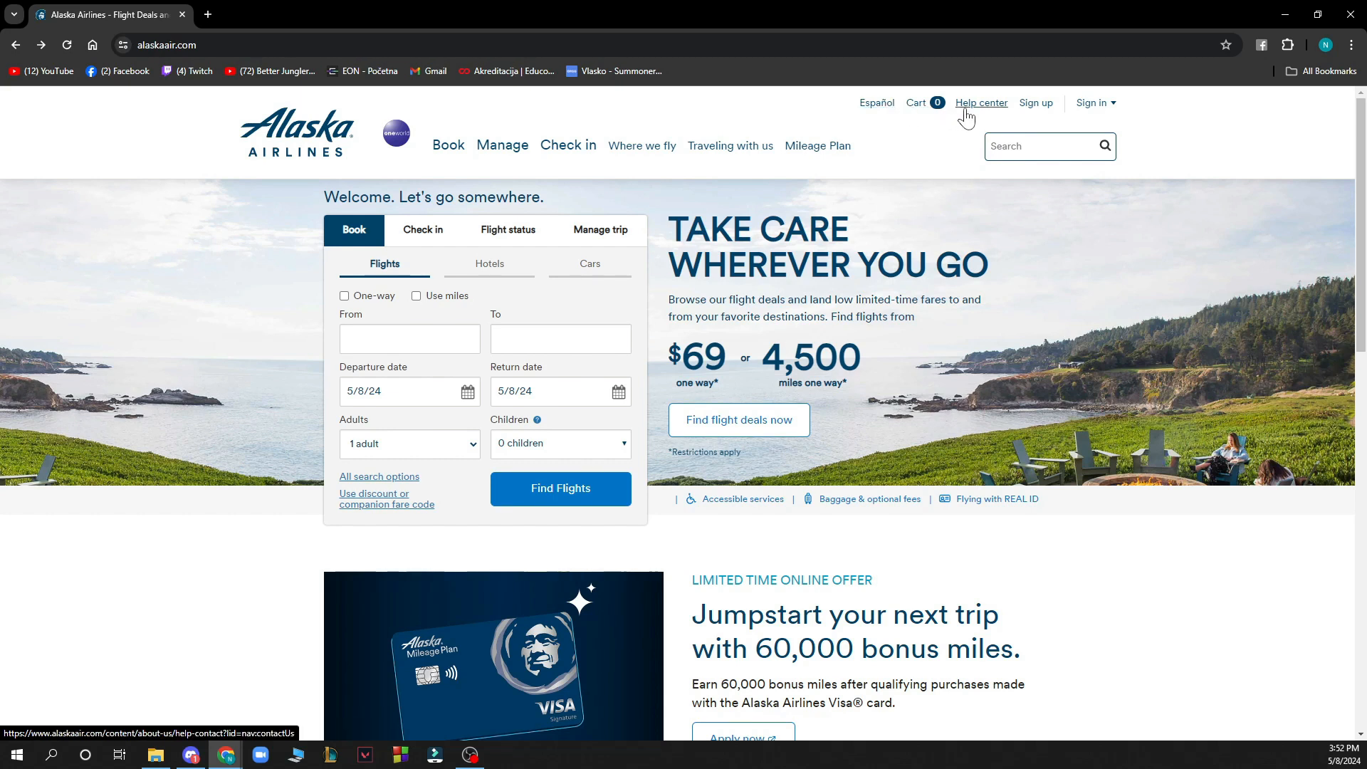
{"action": "mouse_move", "coordinate": [1088, 103]}
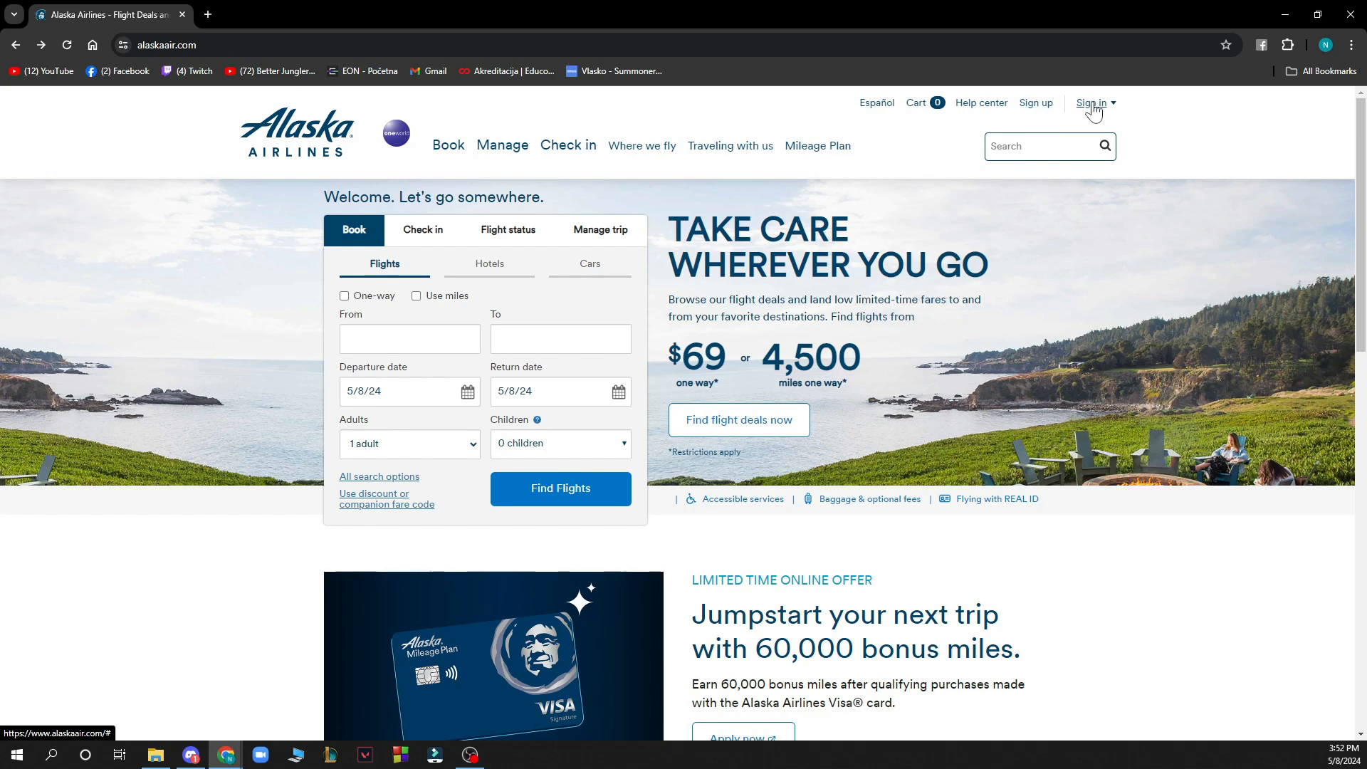
{"action": "left_click", "coordinate": [599, 229]}
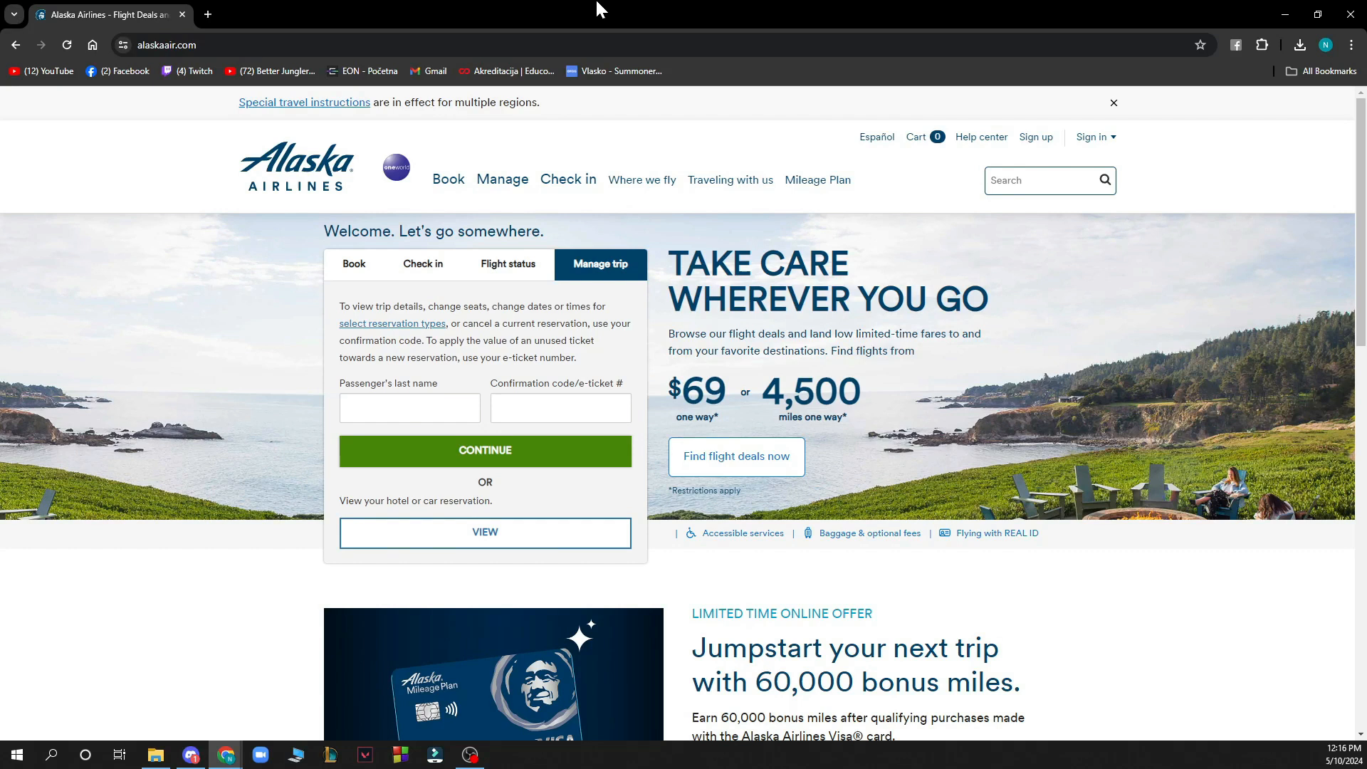